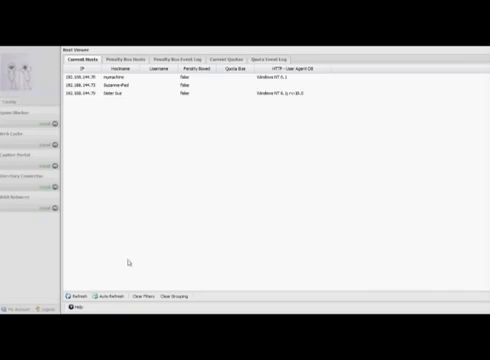
Step: Review the iPhone host's user agent in Current Hosts, then return to the rack view
click(76, 296)
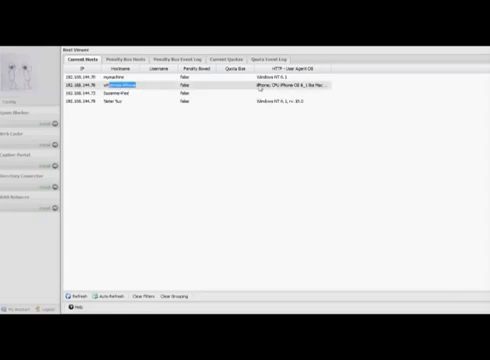
click(328, 68)
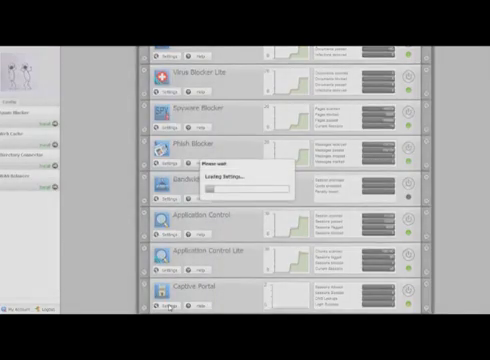
Step: Edit Captive Portal's captive page message to refer to 'all traffic'
click(166, 304)
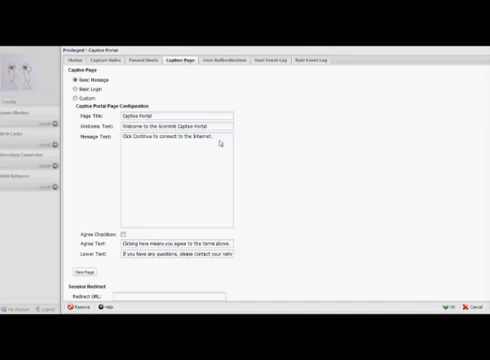
mouse_move(220, 140)
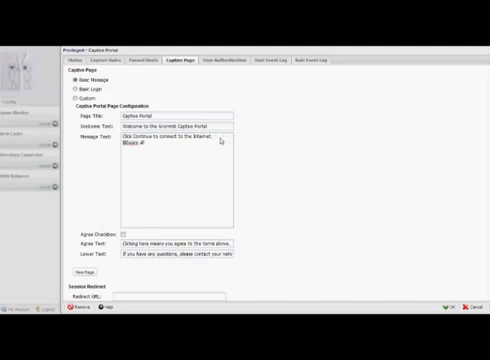
text(all traffic)
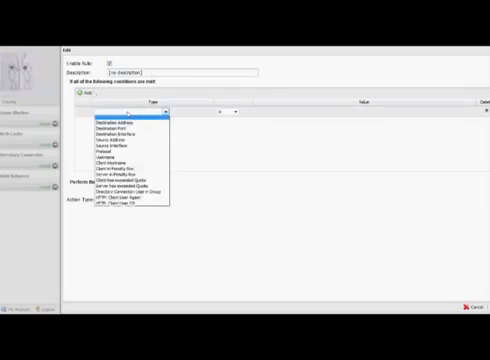
Step: Draft a Client User Agent condition with a *Phone* value and describe the rule as User Agent "Phone"
click(130, 206)
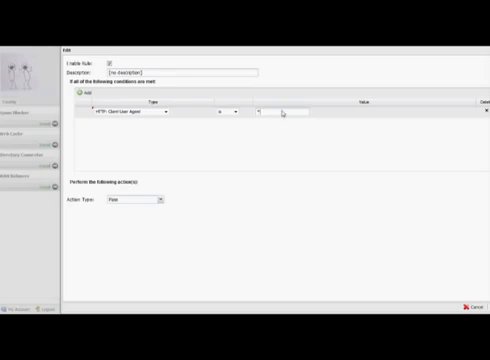
text(*go)
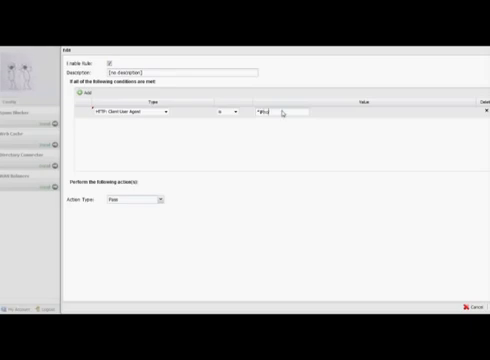
text(Phone*)
click(182, 72)
text(Get)
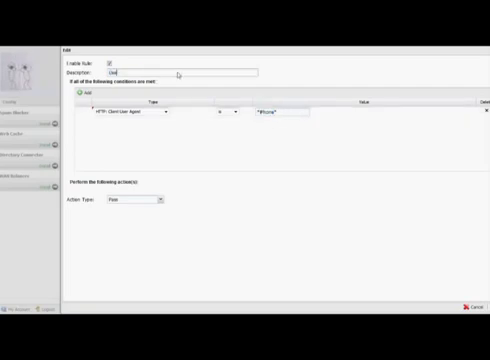
text(User Agent)
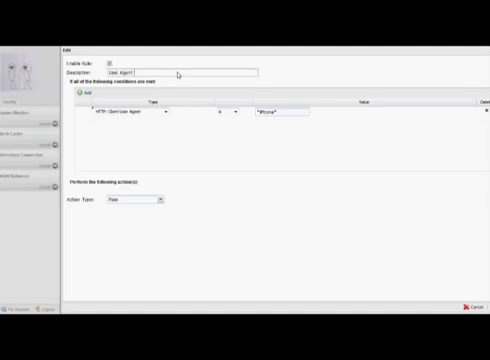
text("Phone")
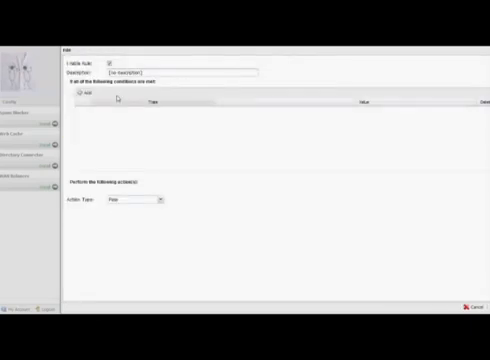
Step: Add an HTTP Client User Agent condition with value *iPhone* and save the capture rule
click(80, 96)
text(User OS iPhone)
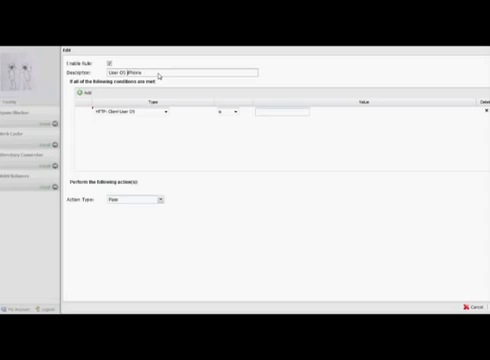
text(*iPhone*)
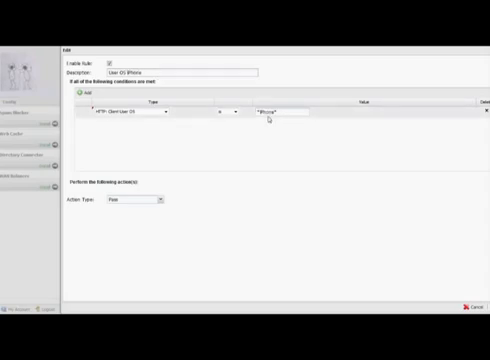
click(150, 200)
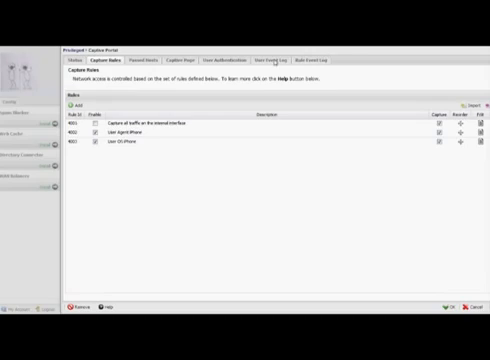
Step: Apply the updated capture rules in Captive Portal settings
click(316, 62)
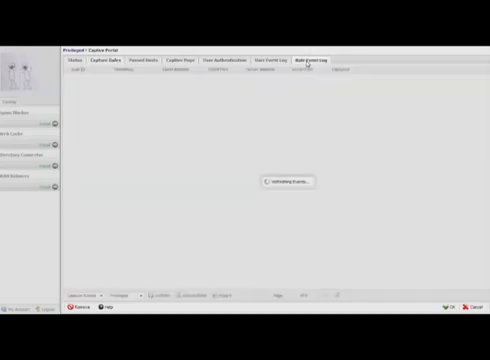
click(308, 62)
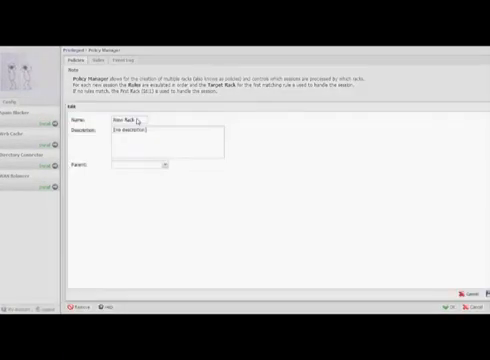
Step: Name and describe the new rack ('Rack No 1') and choose its parent rack
text(Rule)
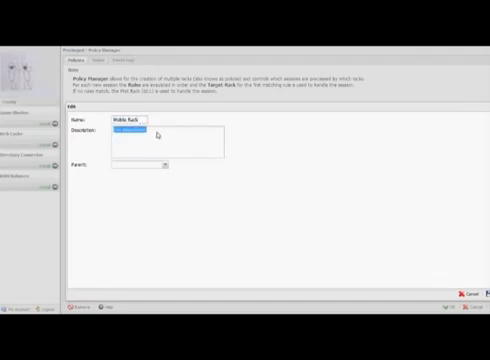
text(Rack No 1)
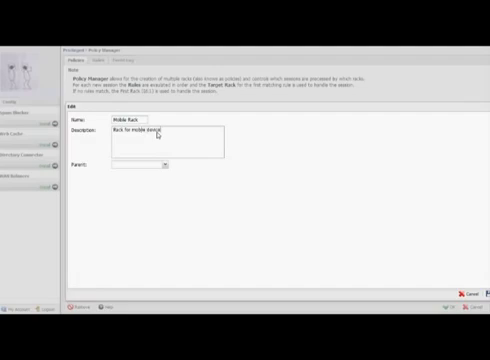
click(162, 166)
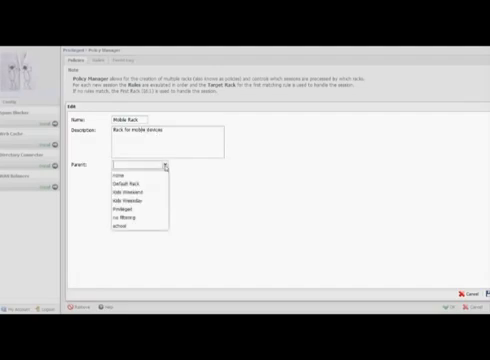
click(120, 200)
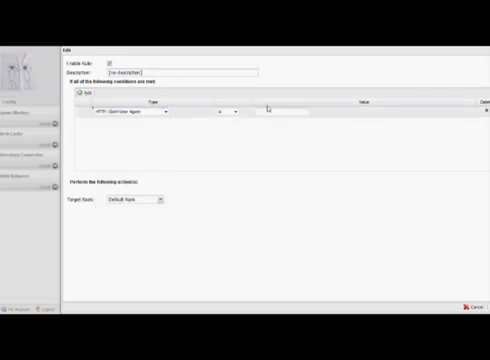
Step: Set the condition value to *iPhone*, describe the rule as user agent "iPhone", and pick its target rack
text(*iPhone*)
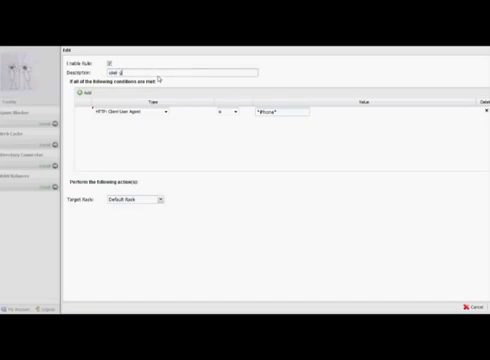
text(user agent "iPhone")
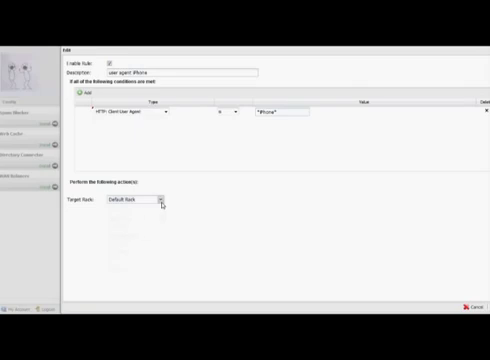
click(130, 200)
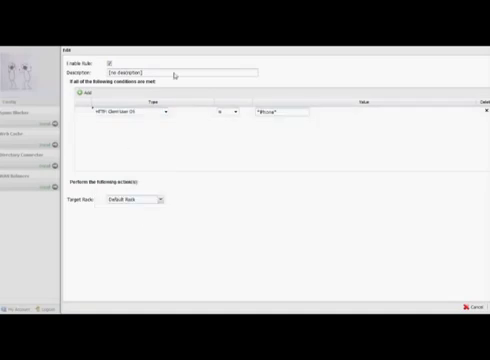
double_click(130, 72)
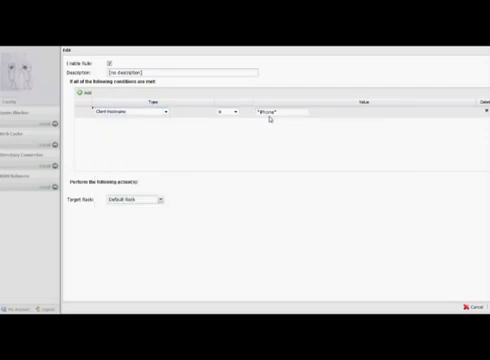
Step: Send matching devices to Mobile Rack and reword the description to Hostname
click(120, 202)
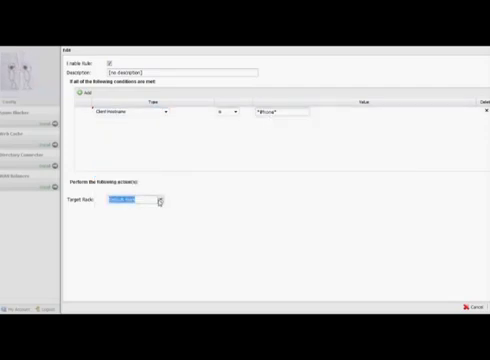
click(160, 204)
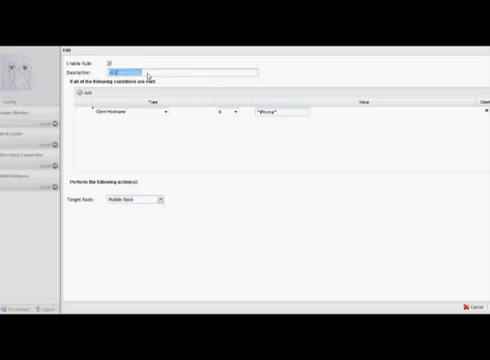
text(Hostname is iPhone)
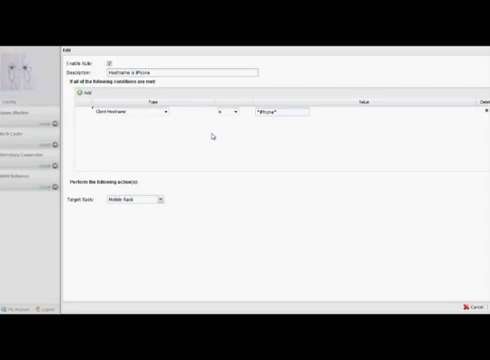
mouse_move(212, 132)
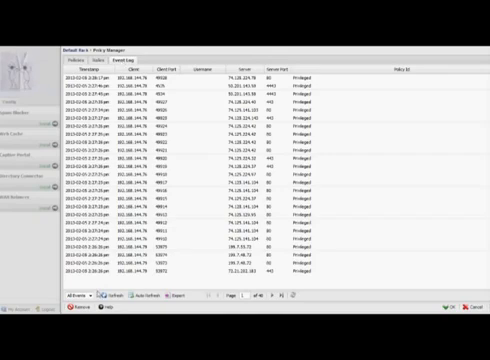
Step: View the Policy Manager event log listing sessions and their assigned racks
click(112, 296)
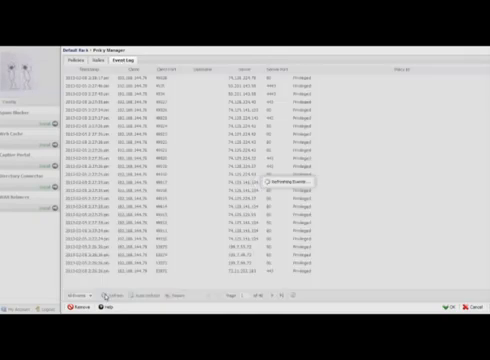